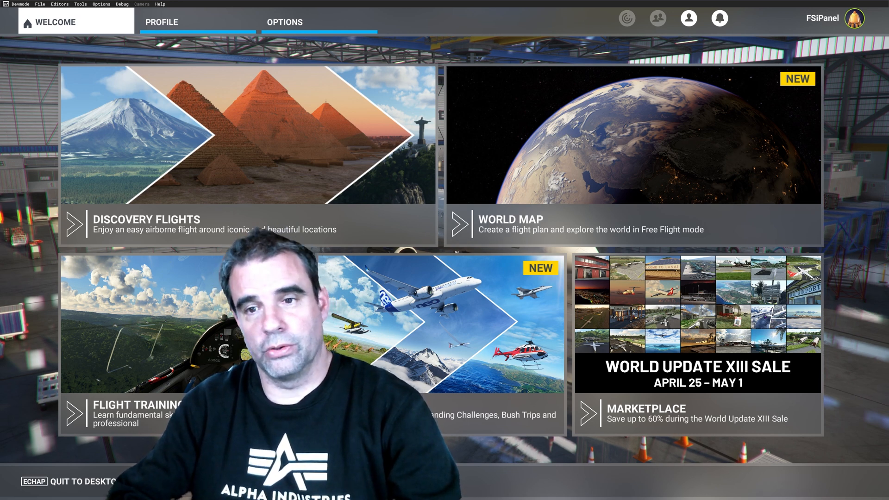
# Step: Open the free-flight world map, with Zurich runway 34 as the departure
pyautogui.click(633, 224)
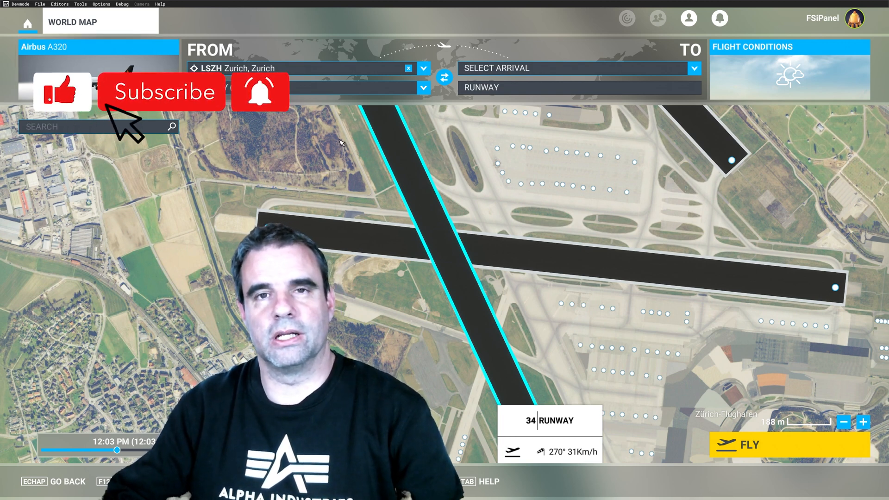
pyautogui.click(162, 92)
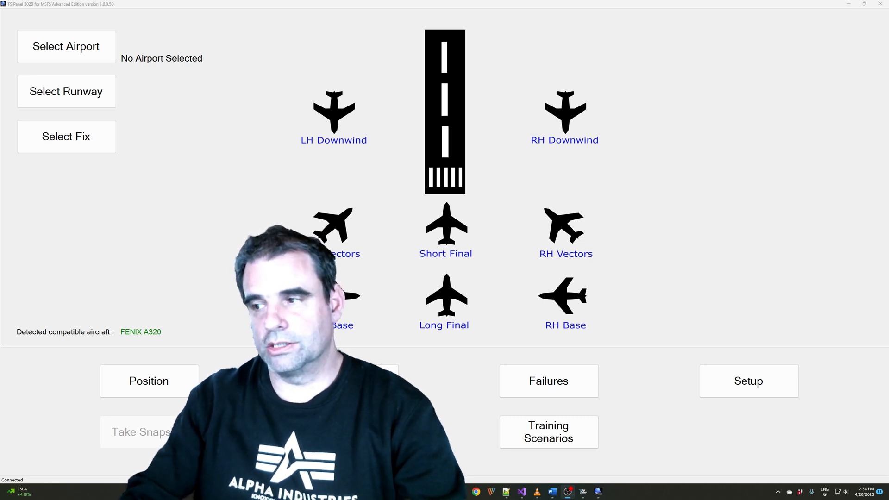
pyautogui.moveTo(638, 195)
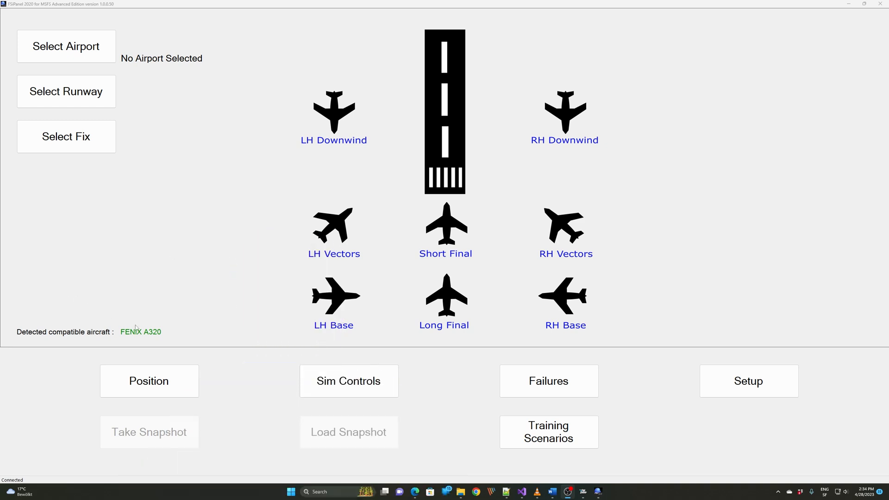
pyautogui.moveTo(148, 321)
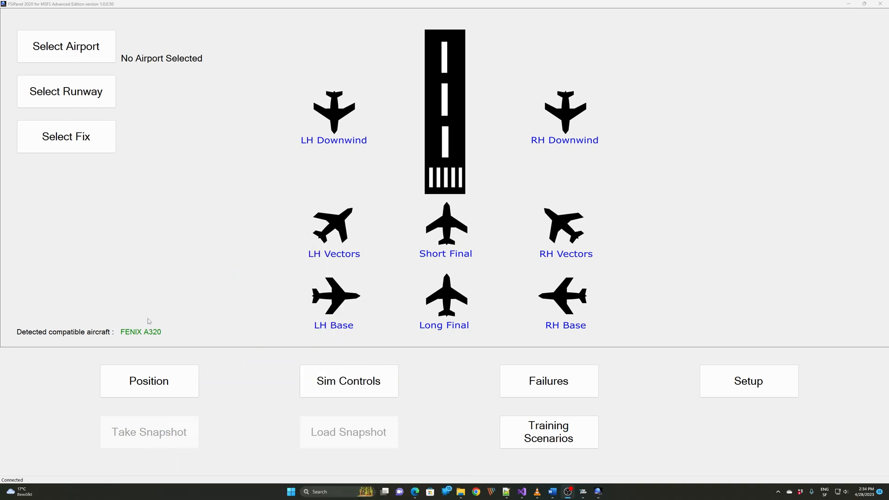
pyautogui.moveTo(150, 344)
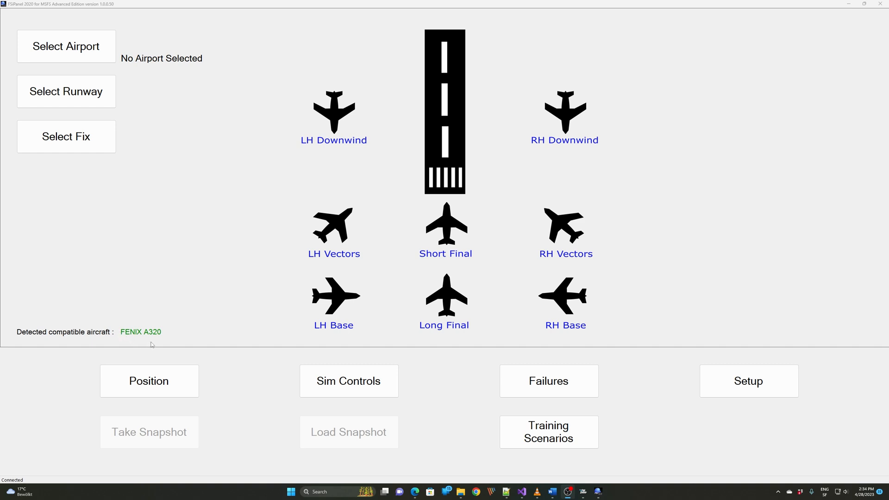
pyautogui.moveTo(162, 339)
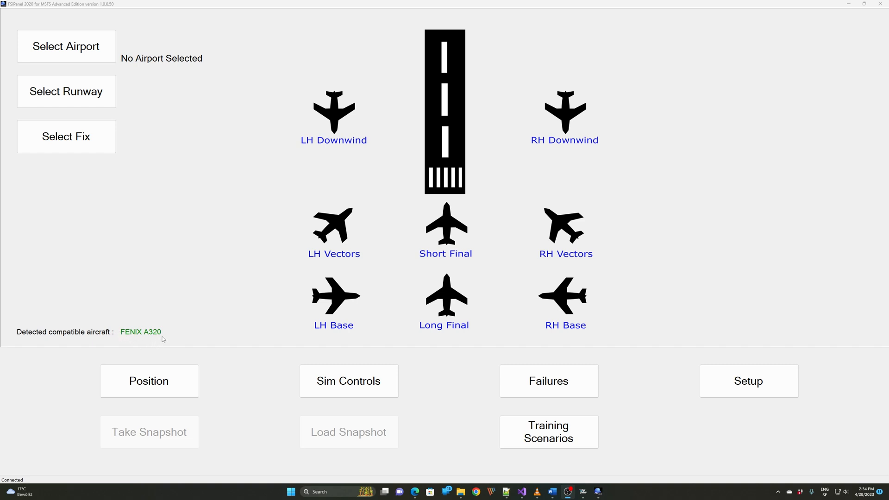
pyautogui.moveTo(141, 339)
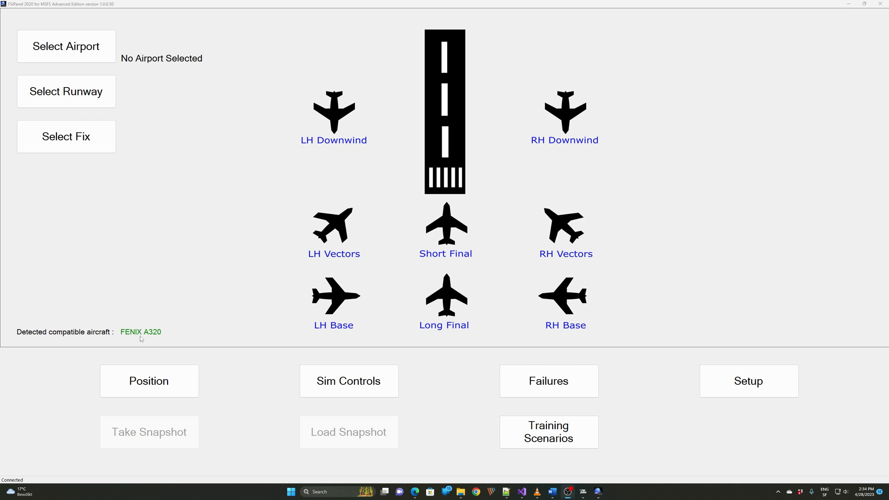
pyautogui.moveTo(665, 240)
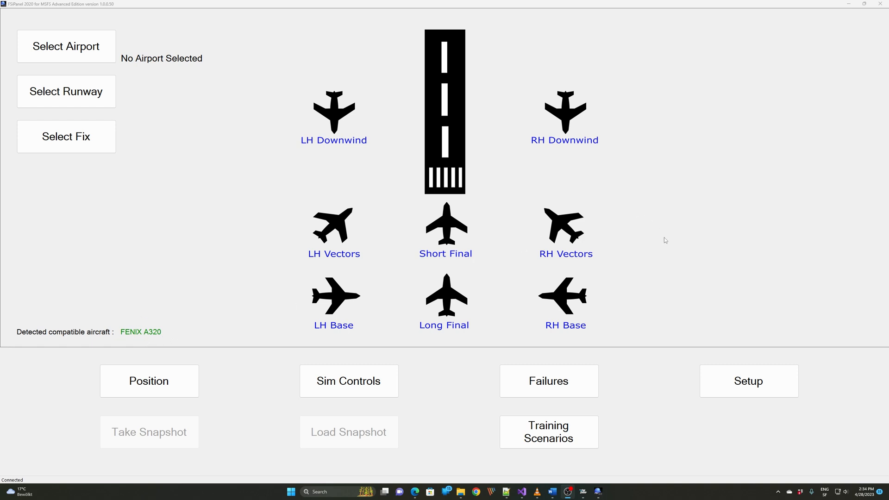
# Step: In Setup > Scenarios, select Geneva to Zurich to show its LSGG Gate 8 beginner IFR details
pyautogui.click(747, 380)
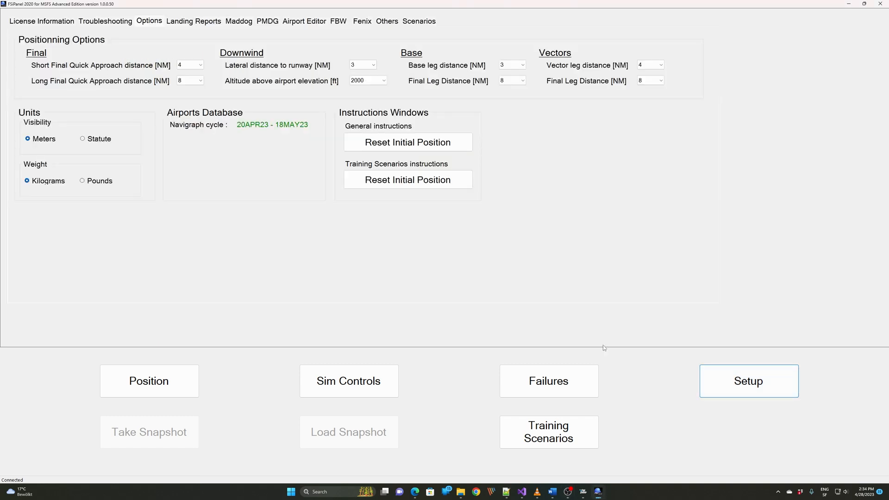
pyautogui.click(419, 21)
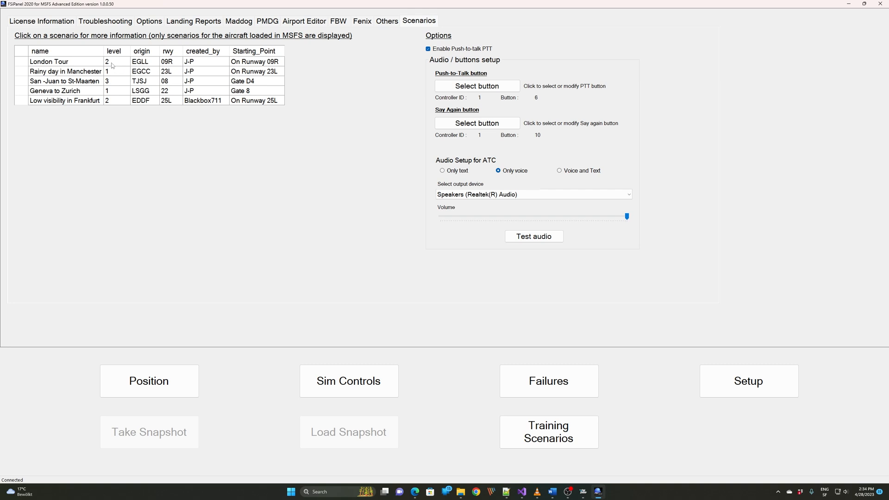
pyautogui.click(66, 50)
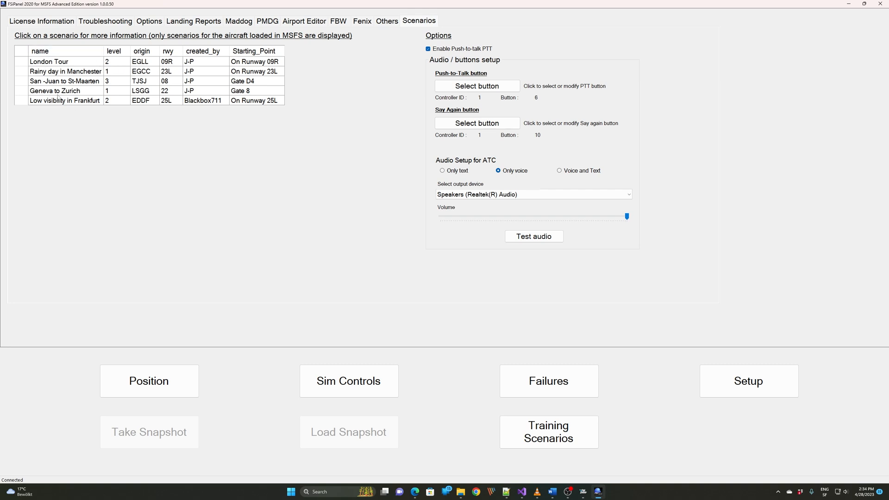
pyautogui.click(54, 90)
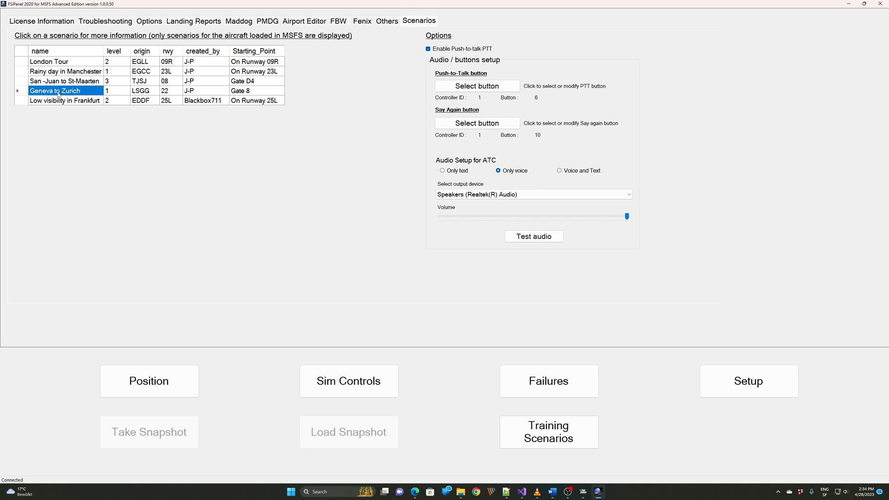
pyautogui.click(55, 91)
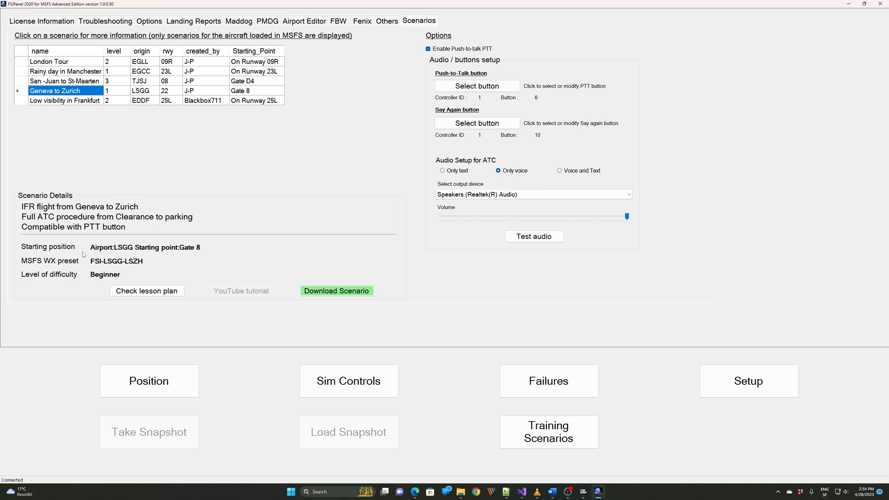
pyautogui.moveTo(109, 255)
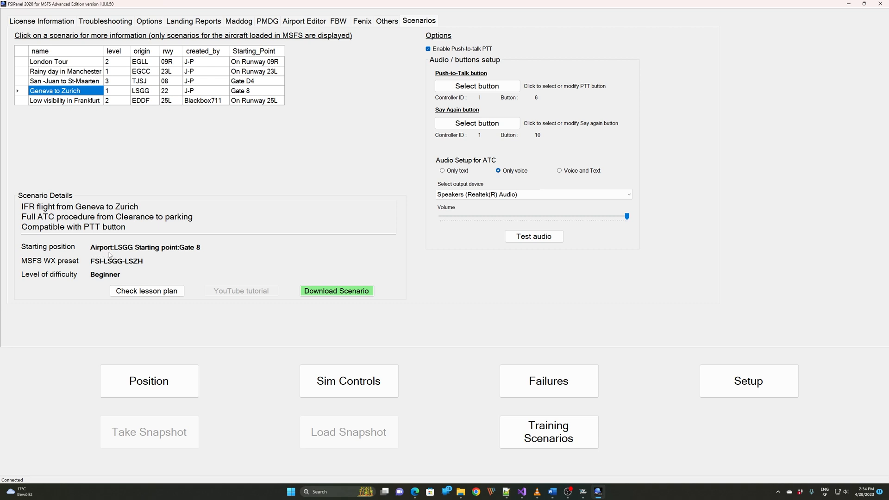
pyautogui.moveTo(141, 256)
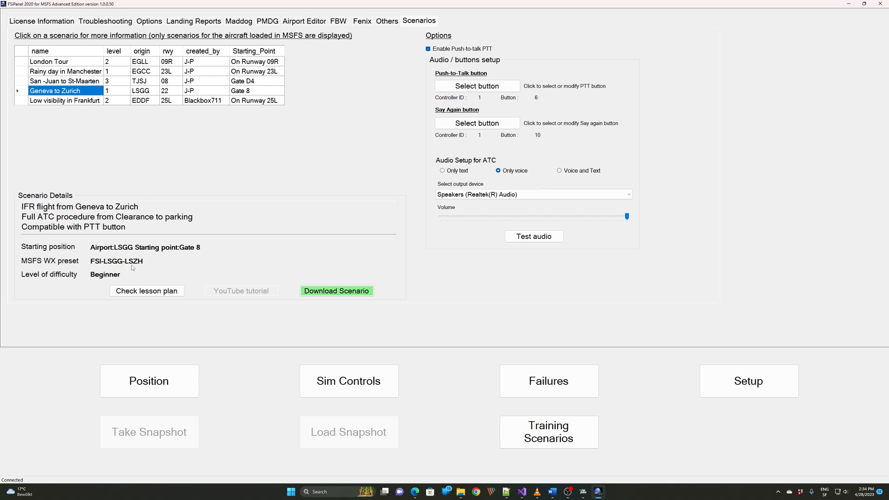
pyautogui.moveTo(107, 279)
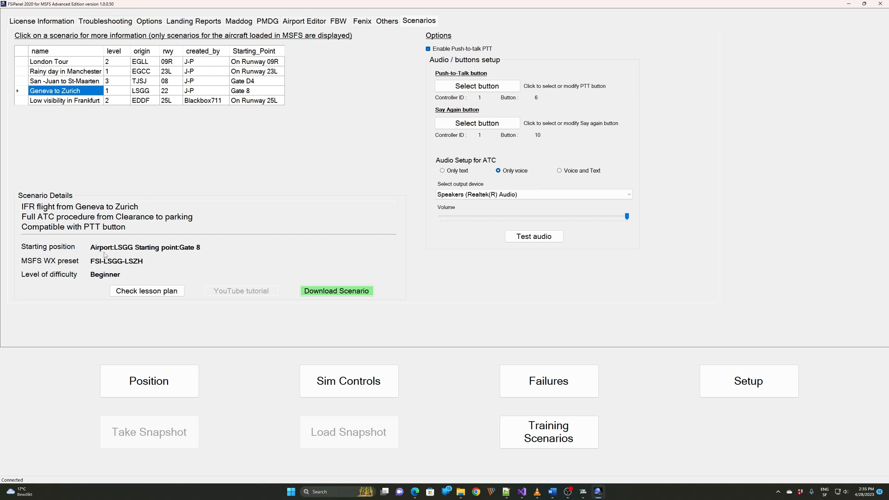
pyautogui.moveTo(106, 255)
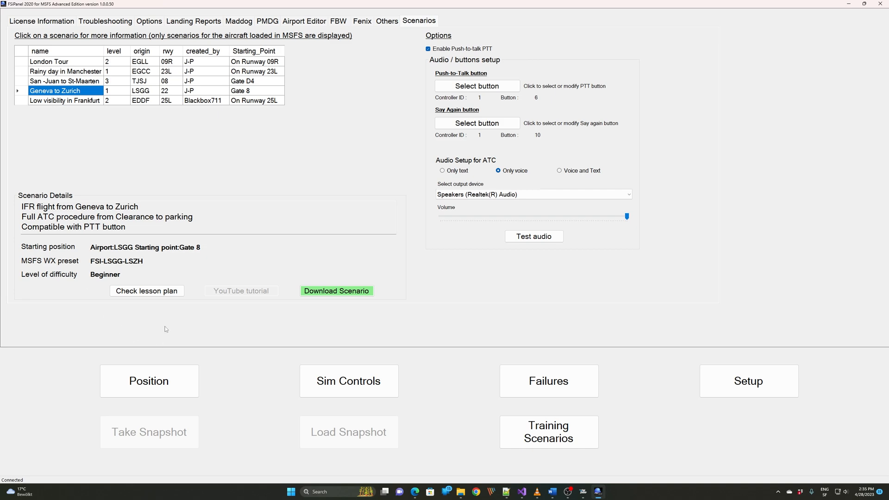
# Step: Open the Geneva to Zurich lesson plan PDF in Edge and scroll through it
pyautogui.click(147, 290)
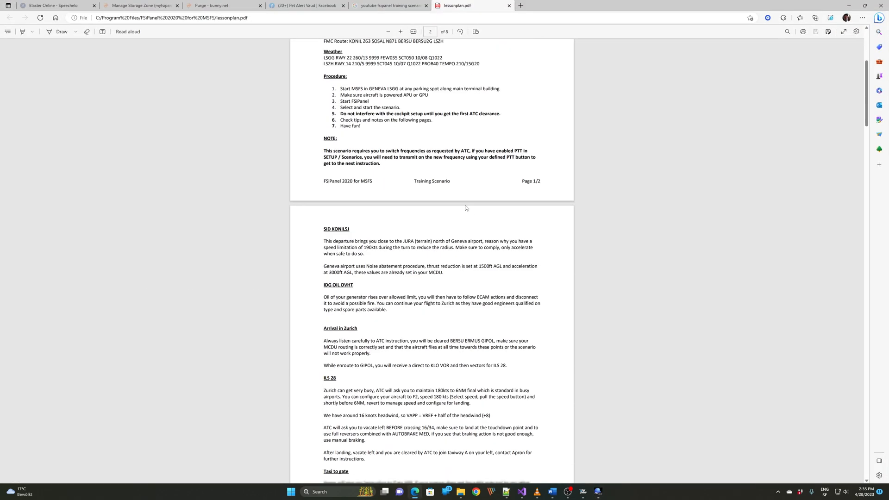
pyautogui.scroll(-3)
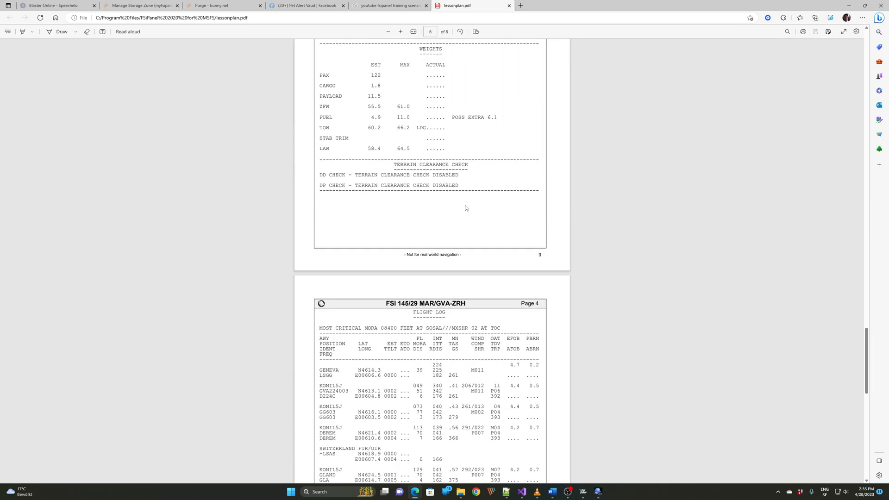
pyautogui.scroll(-3)
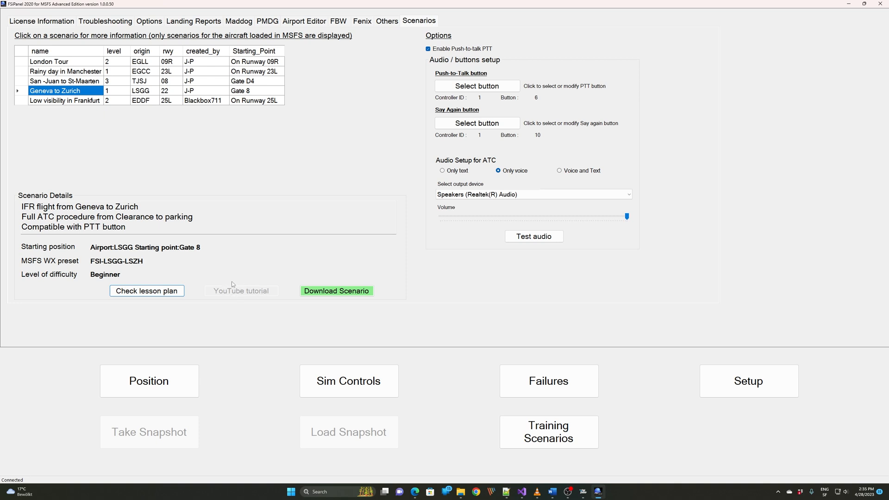
pyautogui.moveTo(233, 293)
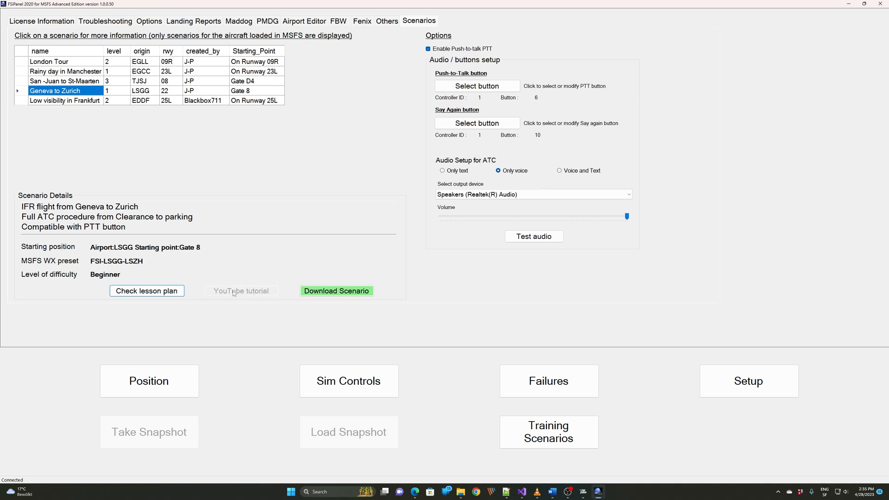
pyautogui.moveTo(239, 300)
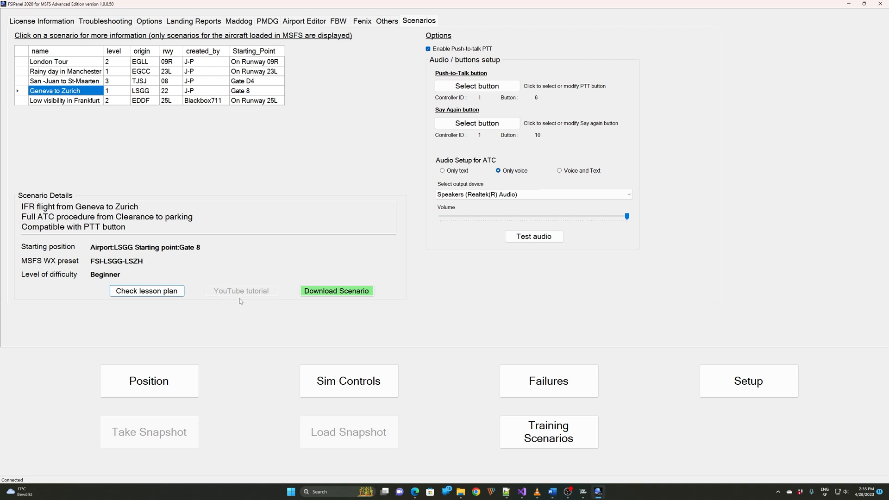
pyautogui.moveTo(252, 294)
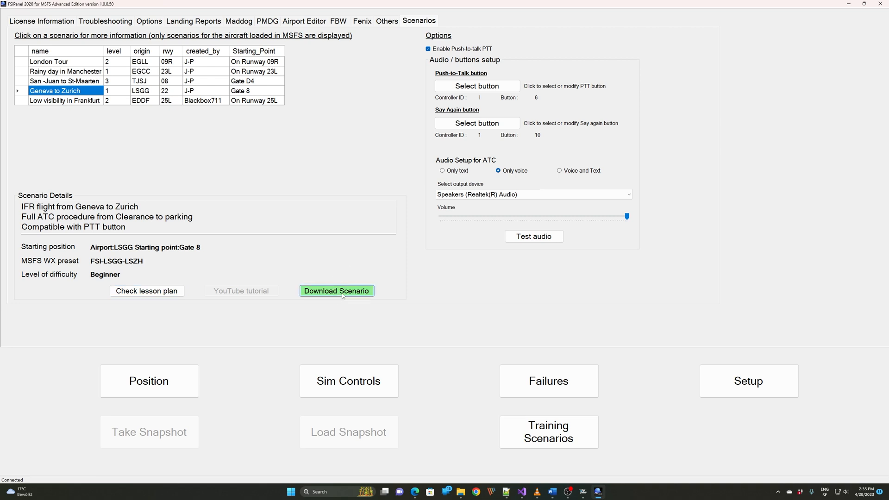
# Step: Download the Geneva to Zurich scenario and acknowledge the FSI-LSGG-LSZH preset and database-added messages
pyautogui.click(336, 291)
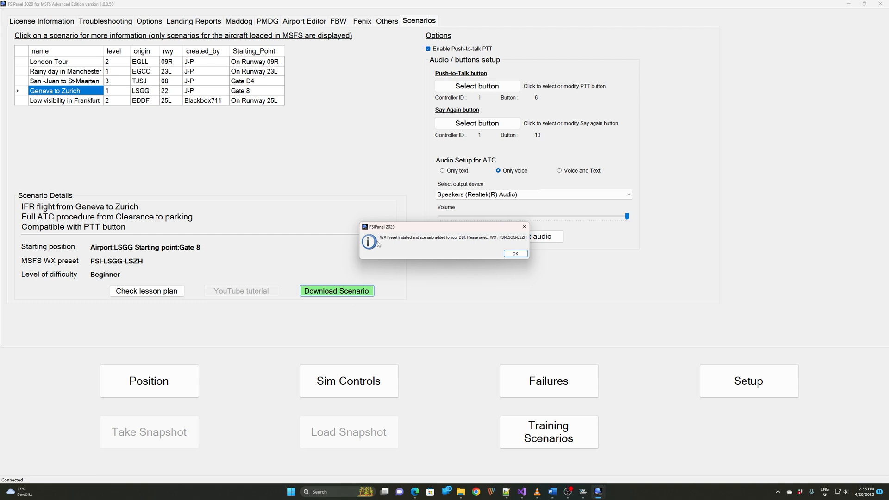
pyautogui.moveTo(419, 243)
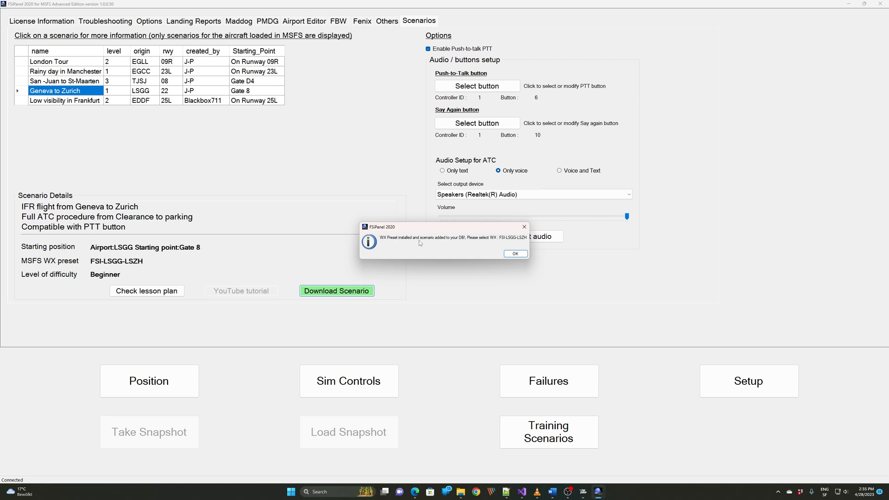
pyautogui.moveTo(460, 242)
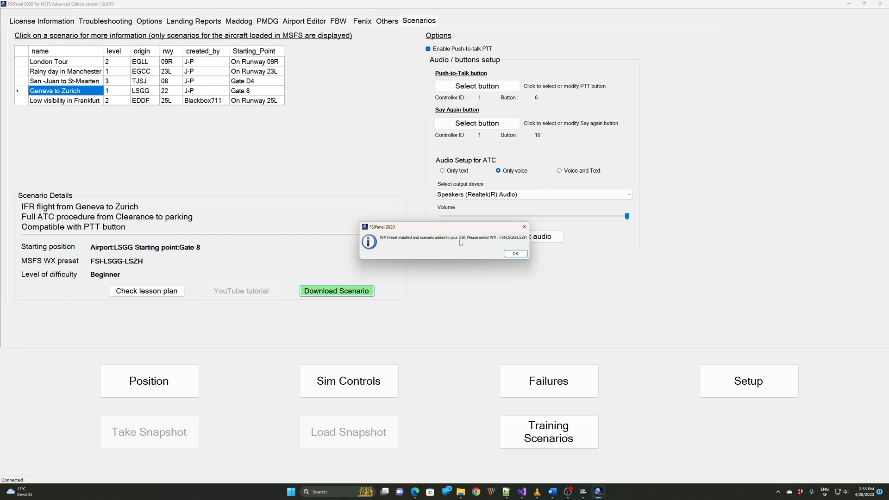
pyautogui.moveTo(470, 242)
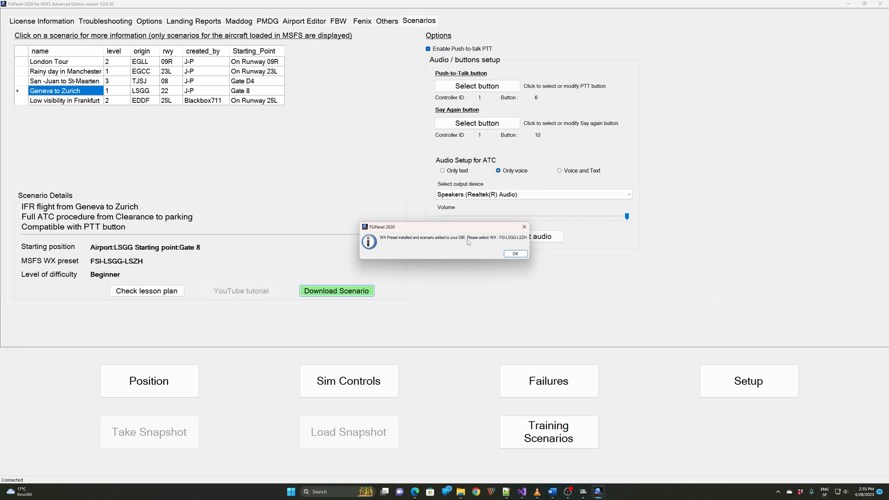
pyautogui.moveTo(494, 244)
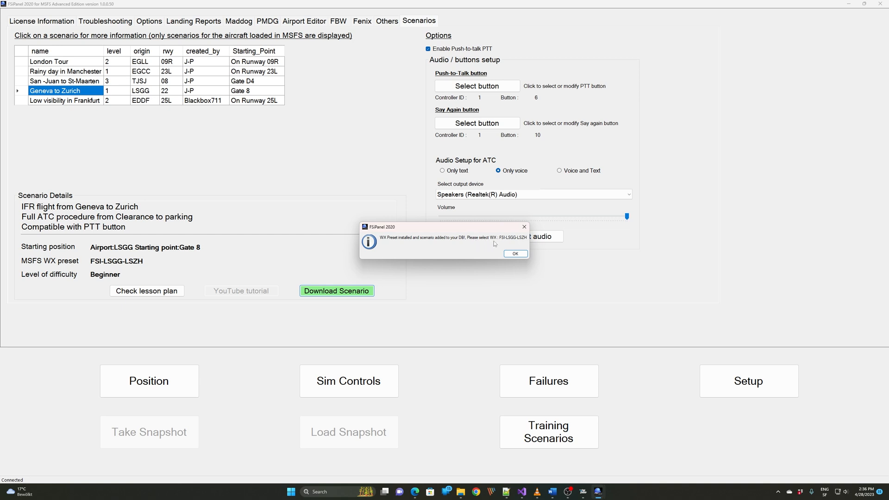
pyautogui.moveTo(506, 244)
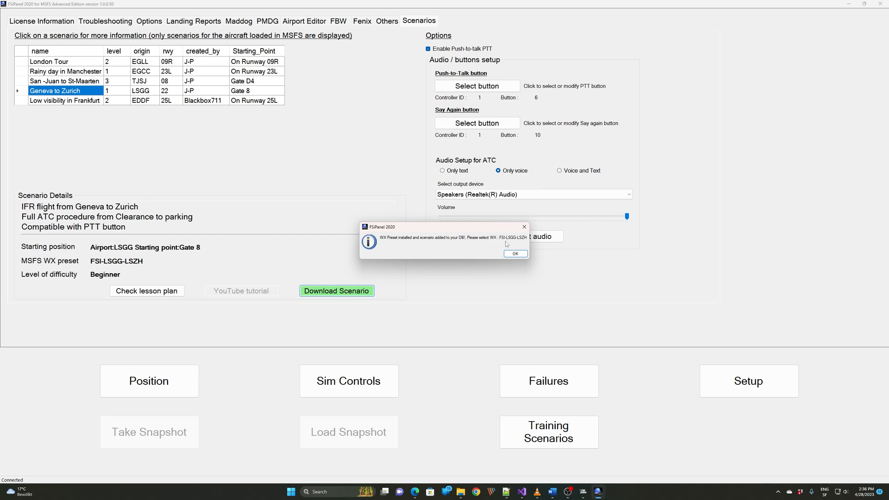
pyautogui.moveTo(521, 243)
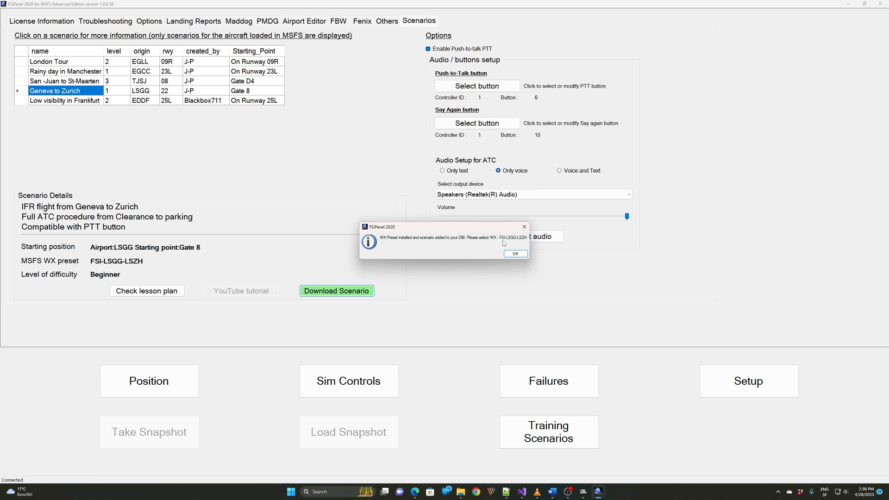
pyautogui.moveTo(500, 270)
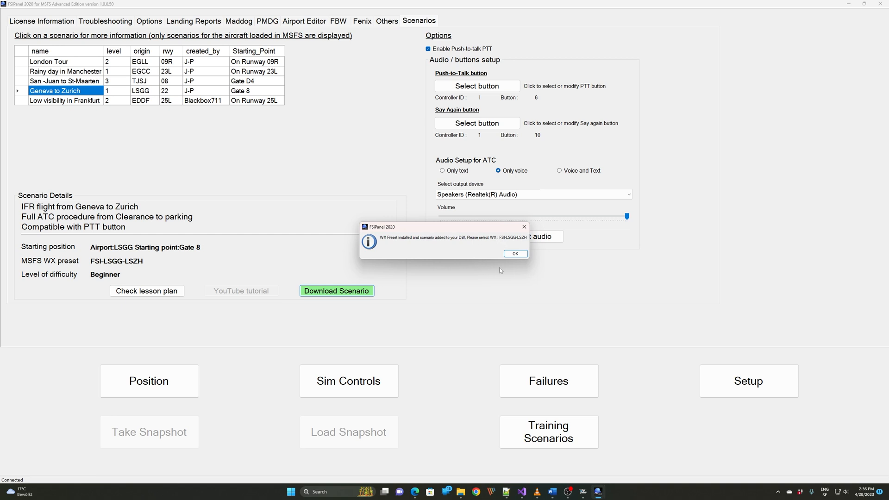
pyautogui.click(514, 253)
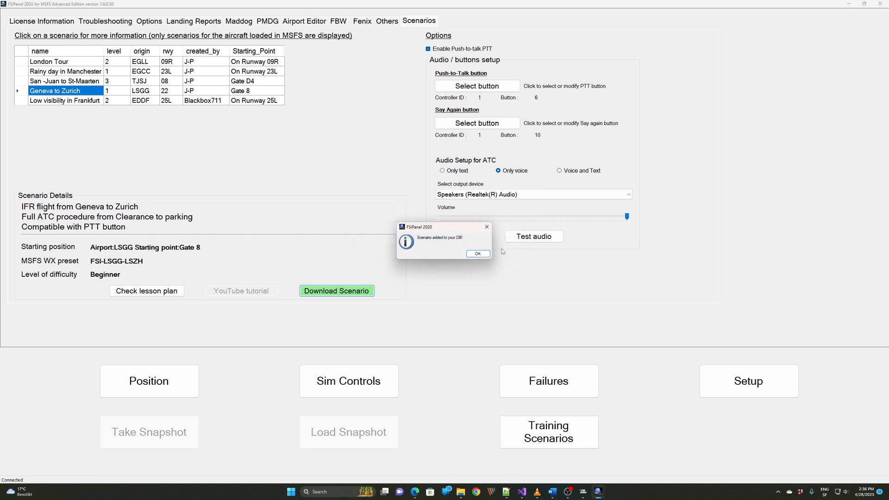
pyautogui.click(477, 253)
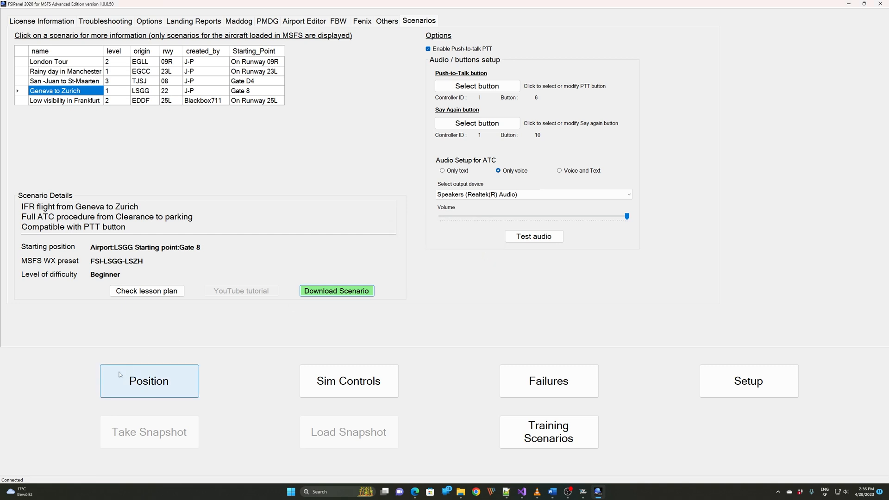
# Step: From Position, list training scenarios, check Geneva-Zurich (entry 52), then select EDDF LVO row 47
pyautogui.click(149, 380)
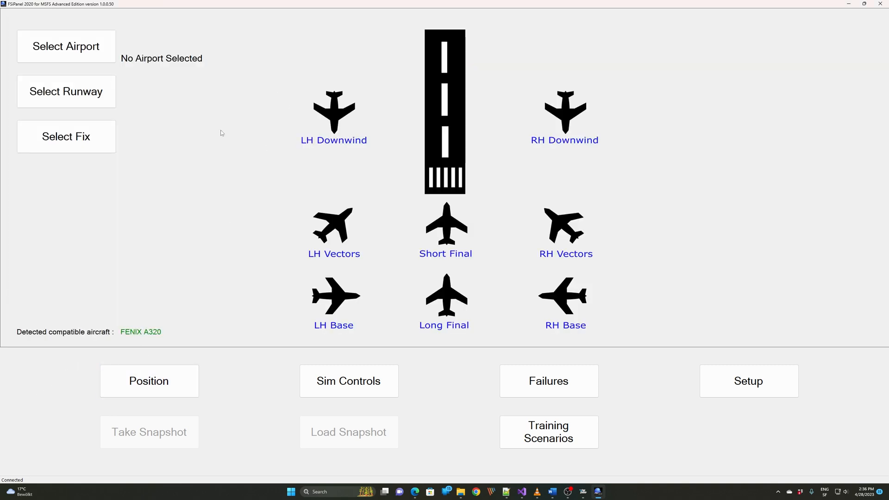
pyautogui.click(548, 431)
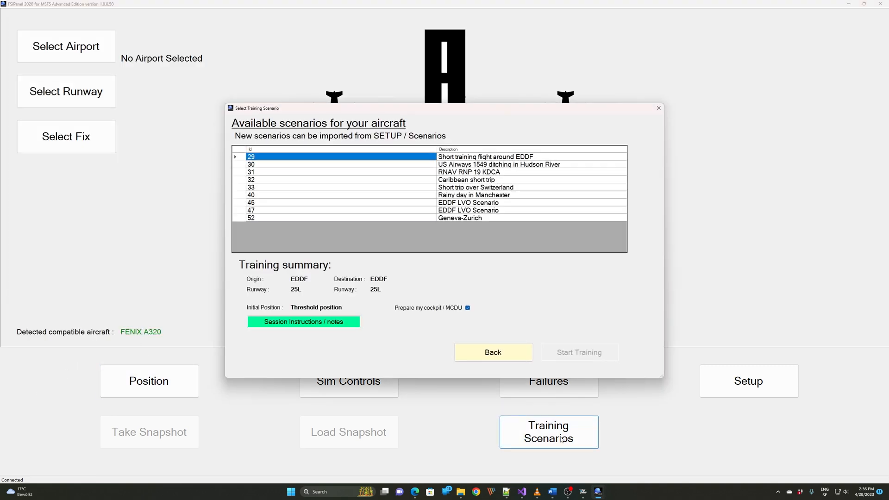
pyautogui.click(459, 218)
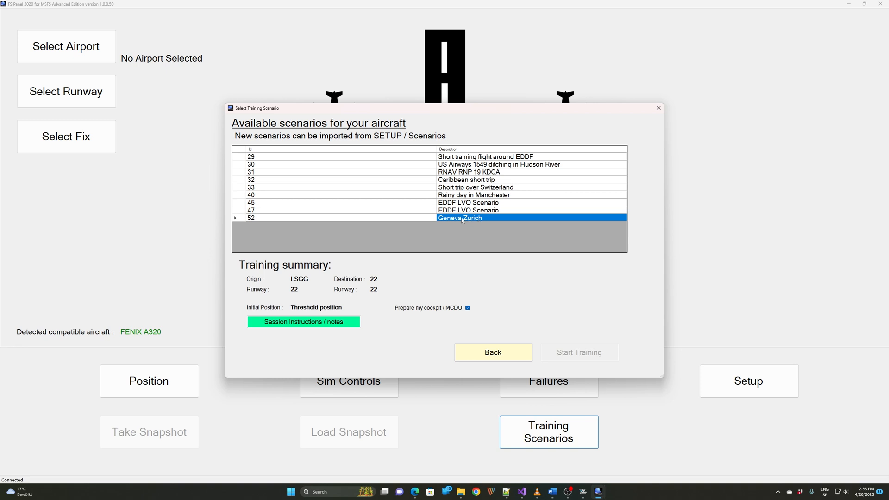
pyautogui.moveTo(461, 221)
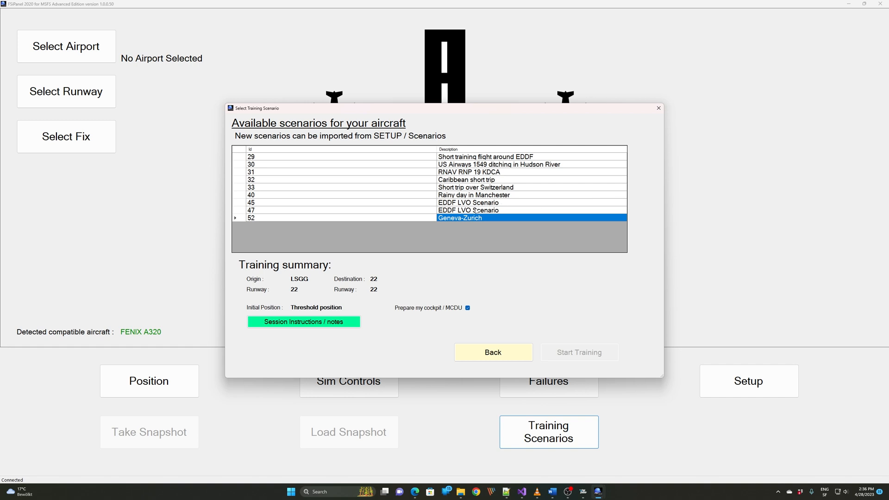
pyautogui.click(467, 211)
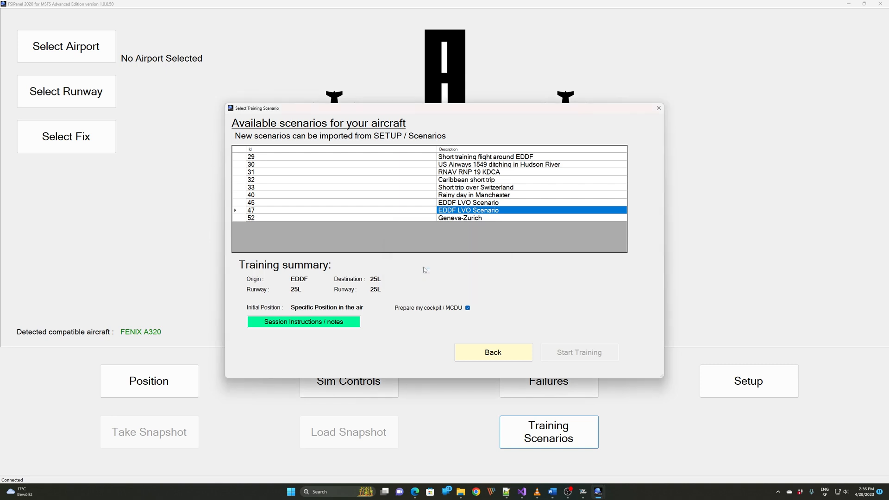
# Step: Delete the duplicate row 47 EDDF LVO Scenario and close the training scenario list
pyautogui.click(340, 157)
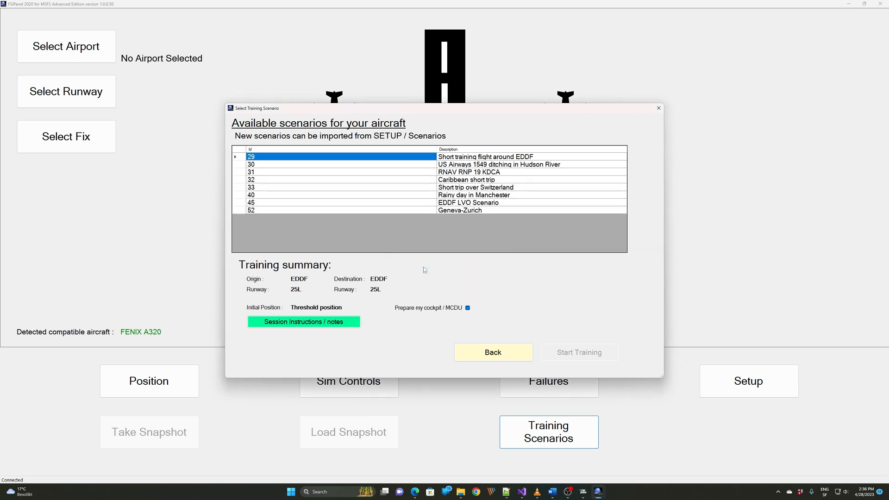
pyautogui.moveTo(432, 274)
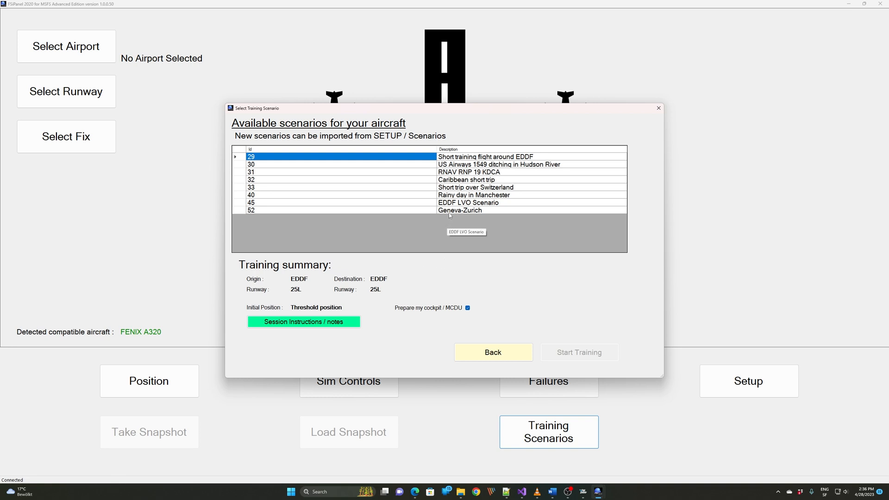
pyautogui.moveTo(454, 218)
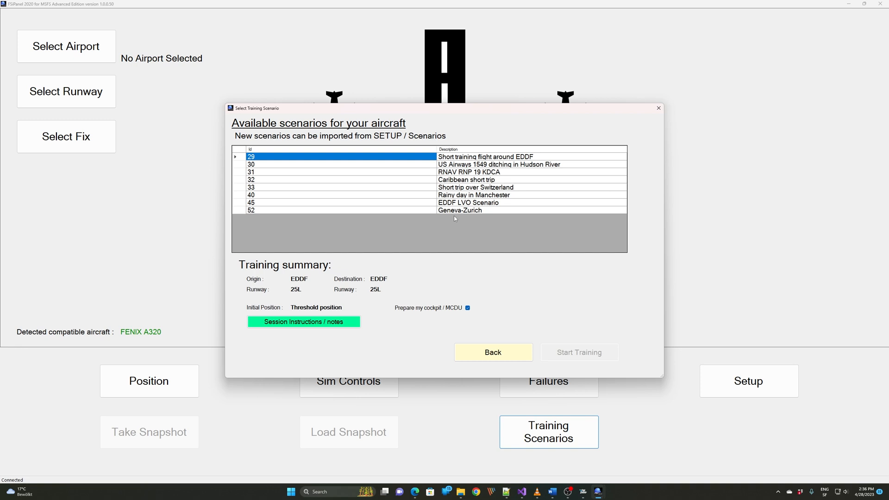
pyautogui.moveTo(571, 180)
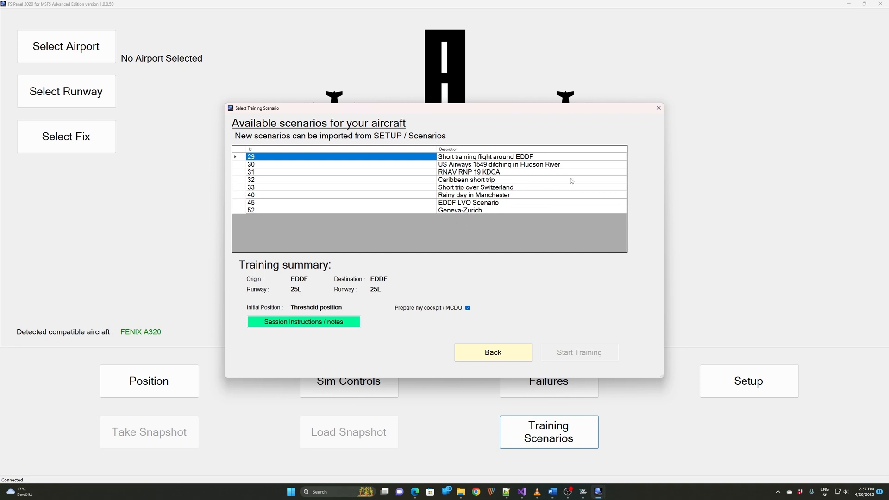
pyautogui.moveTo(571, 187)
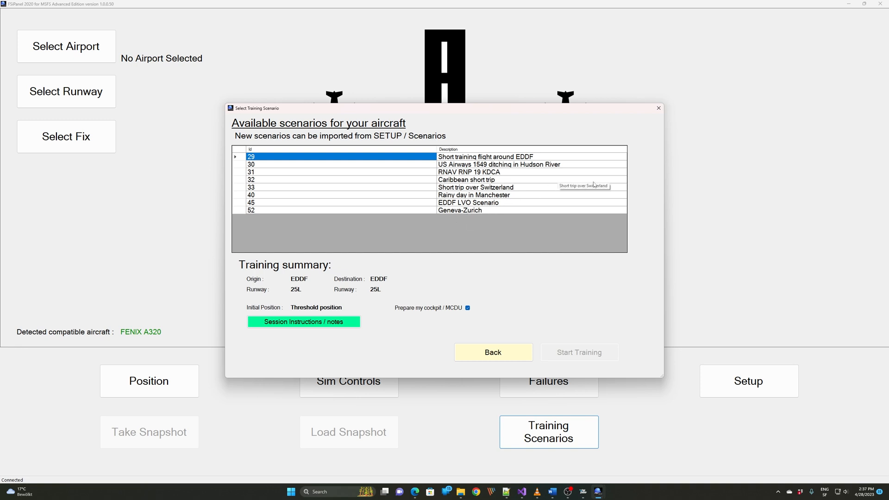
pyautogui.moveTo(658, 109)
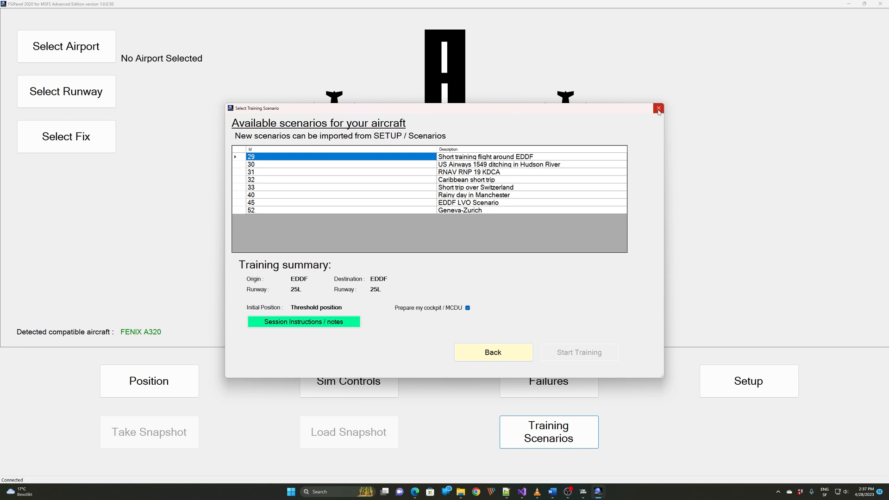
pyautogui.click(657, 109)
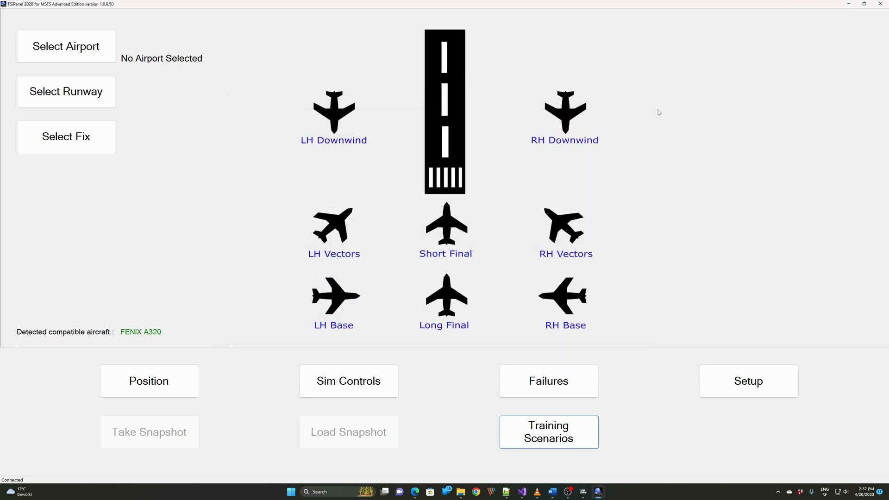
pyautogui.moveTo(849, 40)
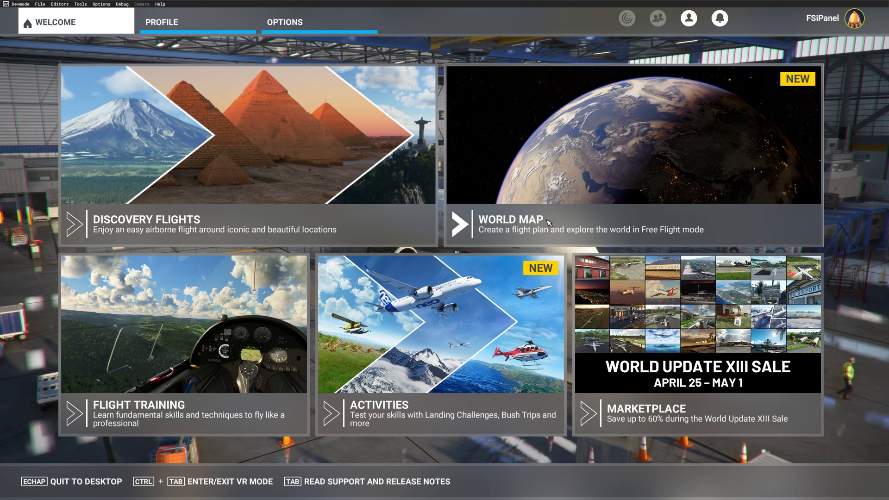
pyautogui.moveTo(595, 149)
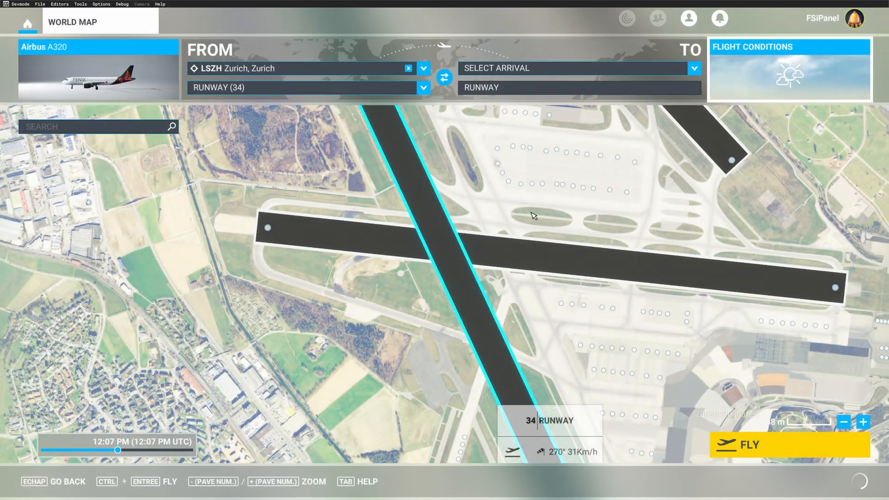
# Step: Choose Geneva LSGG from the world map's departure airport dropdown
pyautogui.click(422, 68)
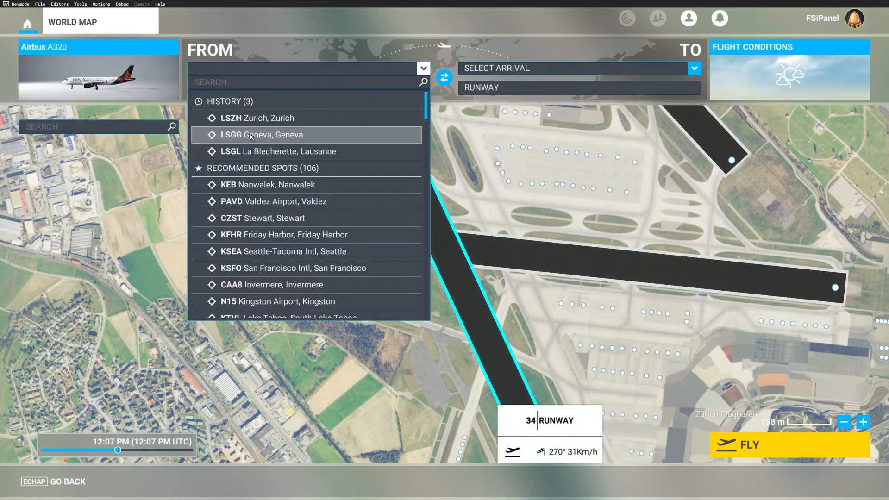
pyautogui.click(258, 134)
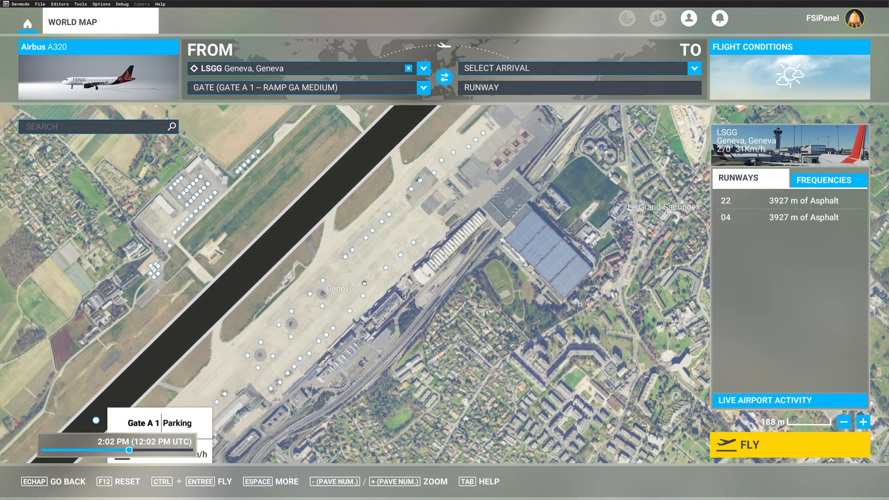
pyautogui.moveTo(318, 345)
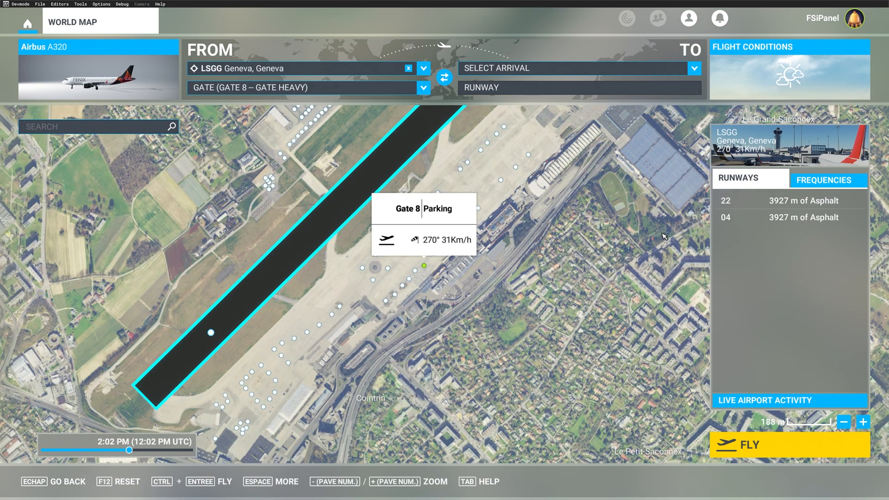
pyautogui.moveTo(759, 77)
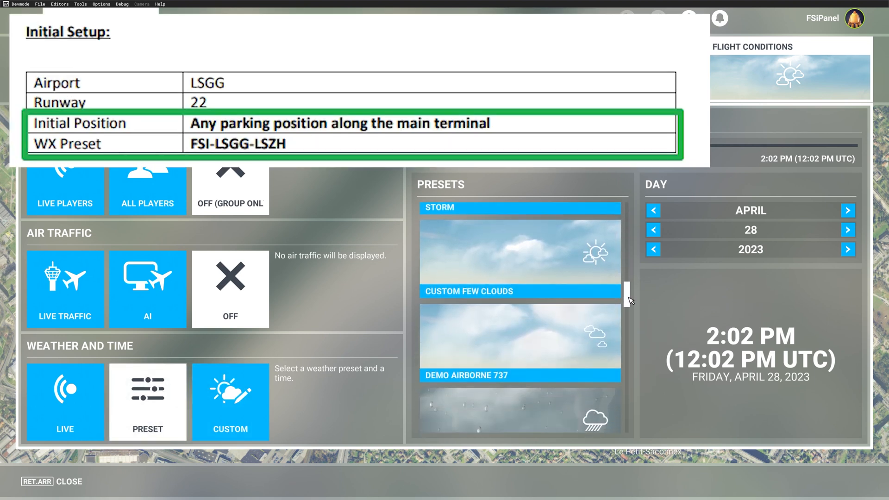
# Step: Scroll the Flight Conditions presets list to find the scenario weather preset
pyautogui.scroll(-3)
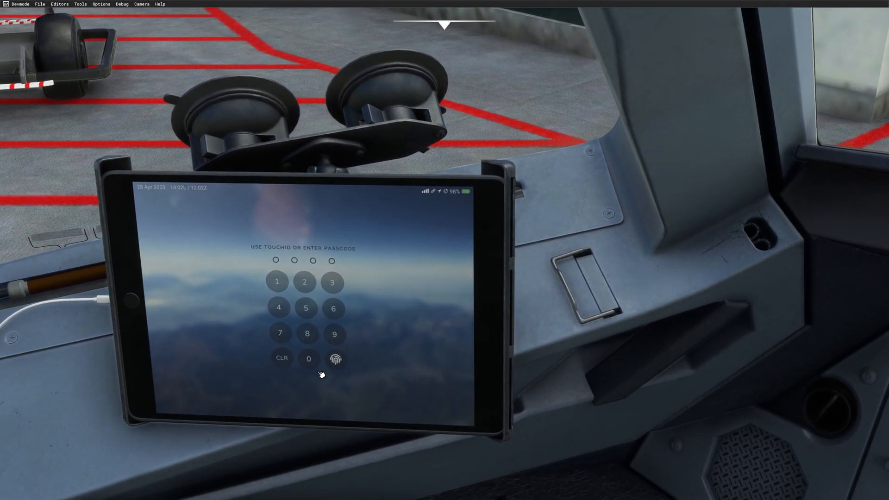
# Step: Unlock the cockpit EFB with the fingerprint and switch to another tablet page
pyautogui.click(335, 359)
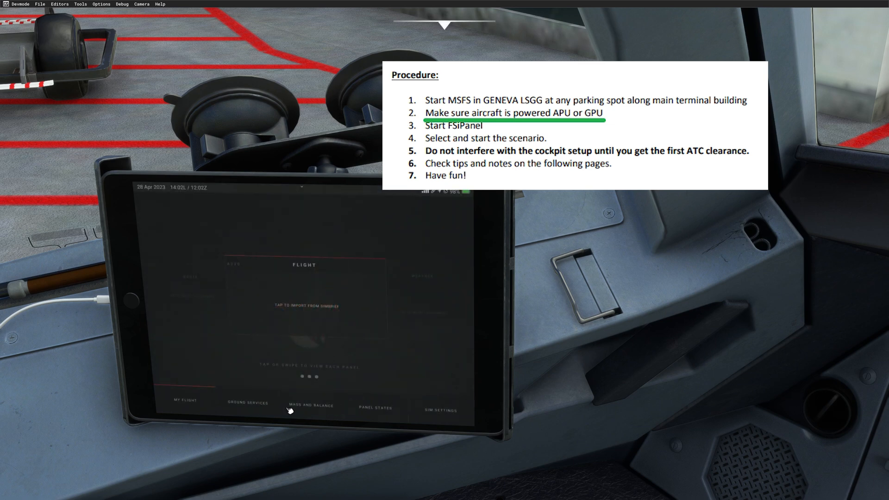
pyautogui.click(374, 407)
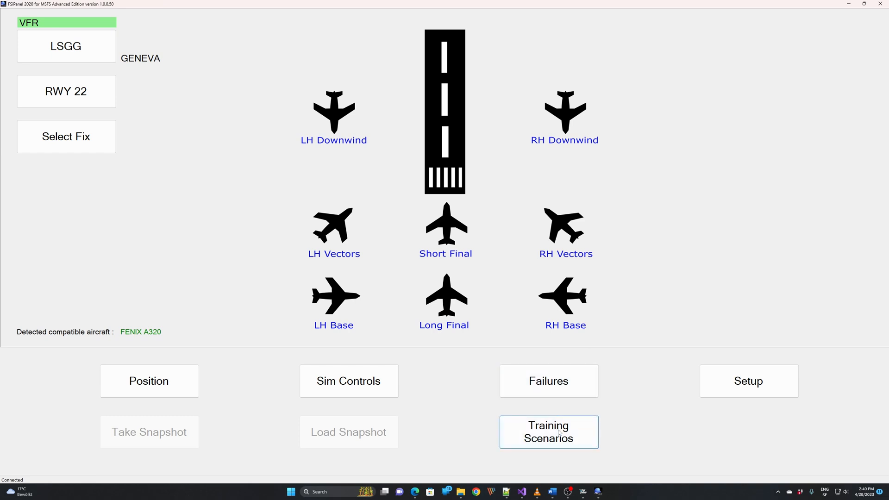
# Step: Reopen the Training Scenarios list, with Geneva-Zurich shown as entry 52
pyautogui.click(547, 431)
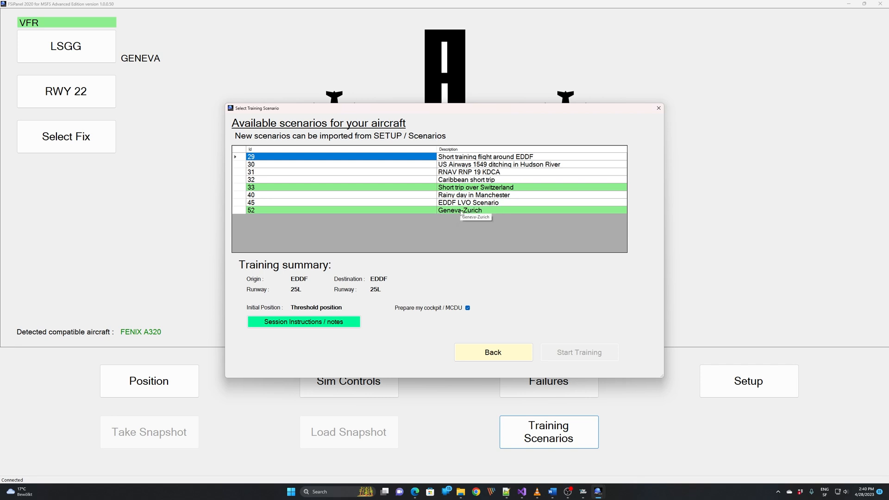
# Step: Select the Geneva-Zurich scenario from LSGG runway 22 and keep 'Prepare my cockpit / MCDU' checked
pyautogui.click(459, 209)
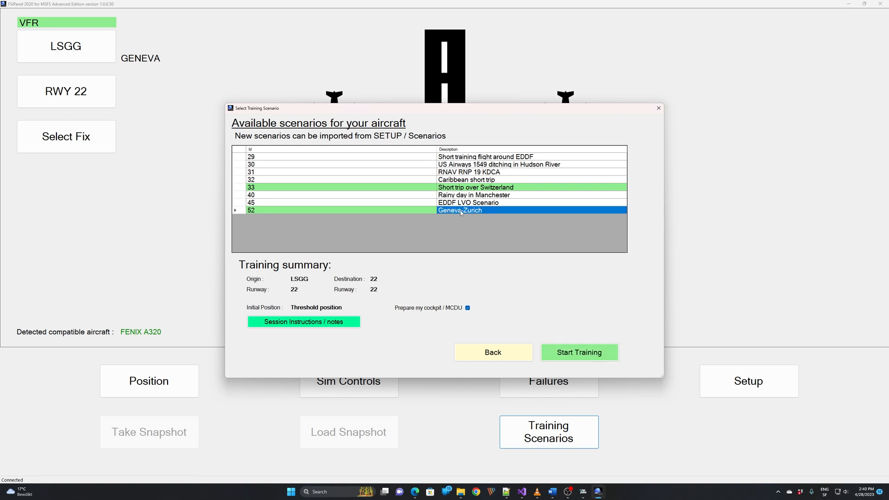
pyautogui.moveTo(348, 308)
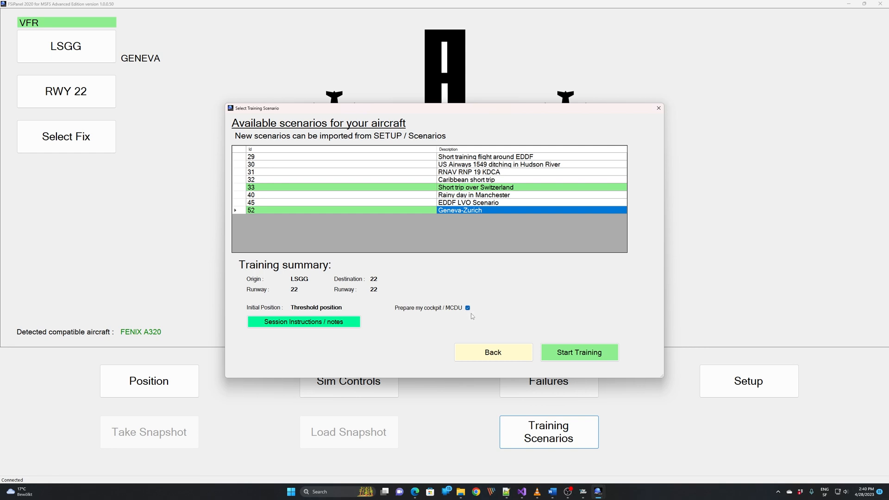
pyautogui.click(467, 308)
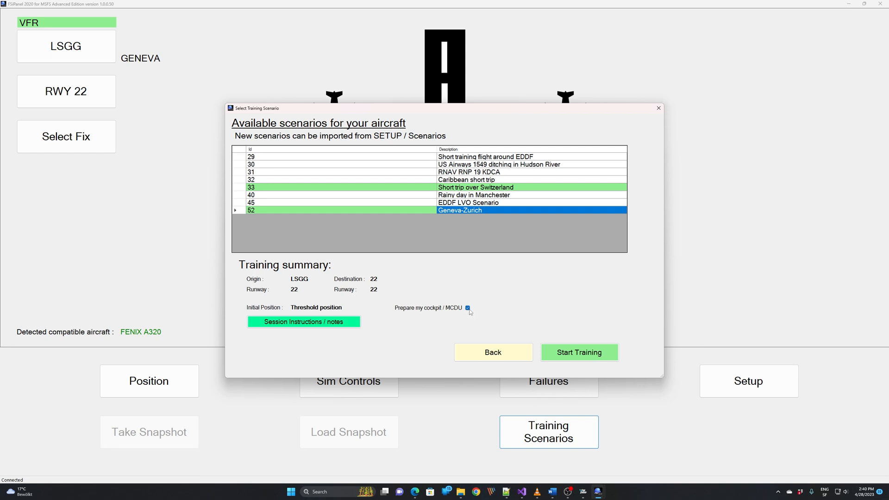
pyautogui.click(468, 308)
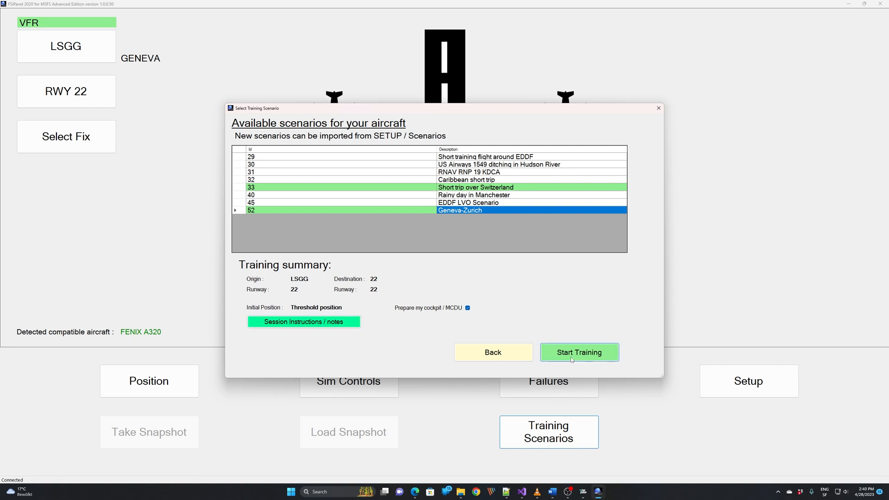
pyautogui.click(578, 352)
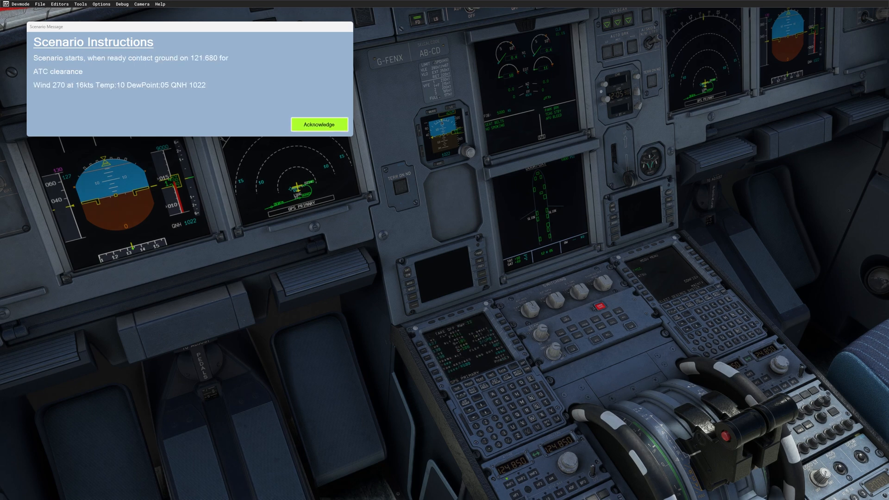
pyautogui.moveTo(350, 116)
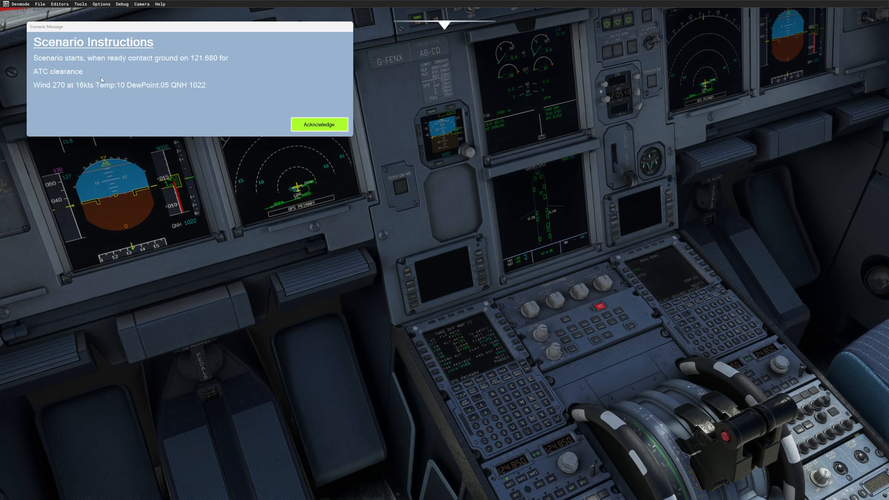
pyautogui.moveTo(543, 451)
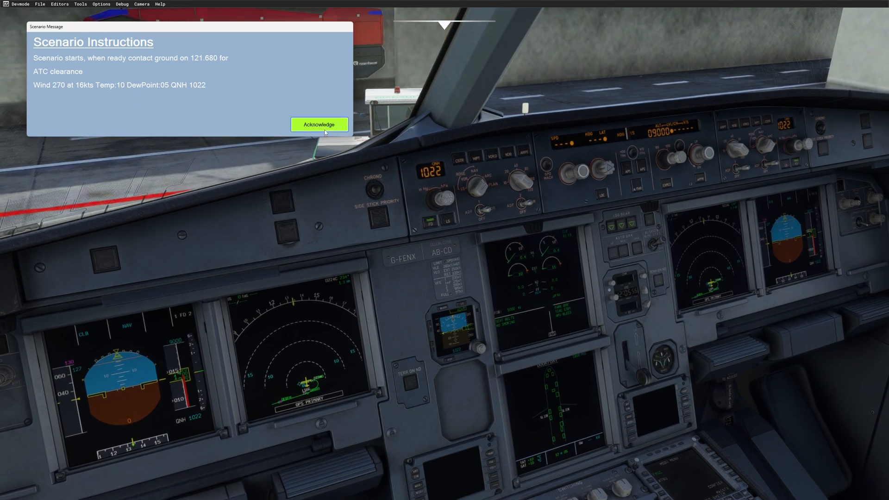
# Step: Acknowledge the scenario instructions to receive the KONIL5J clearance to Zurich
pyautogui.click(319, 124)
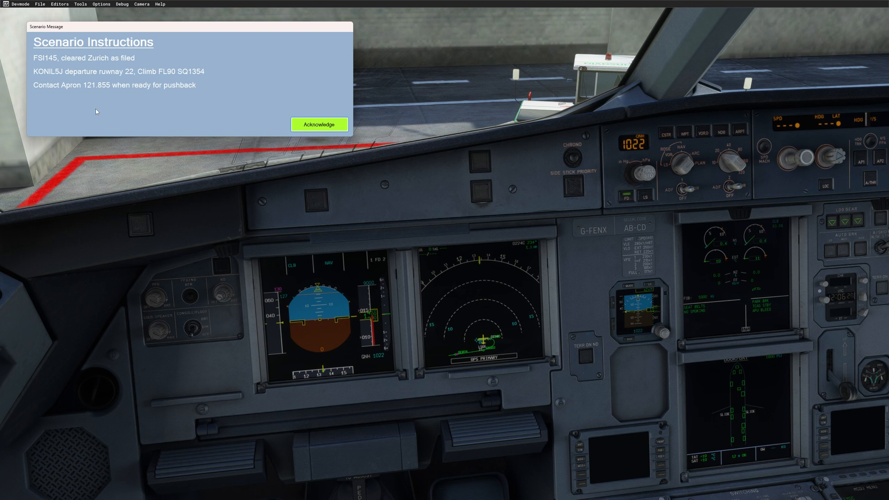
pyautogui.moveTo(133, 159)
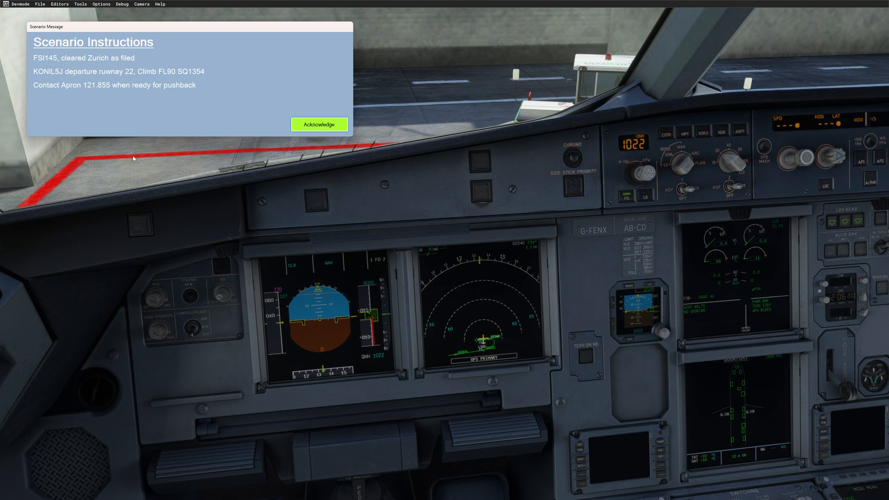
pyautogui.moveTo(319, 124)
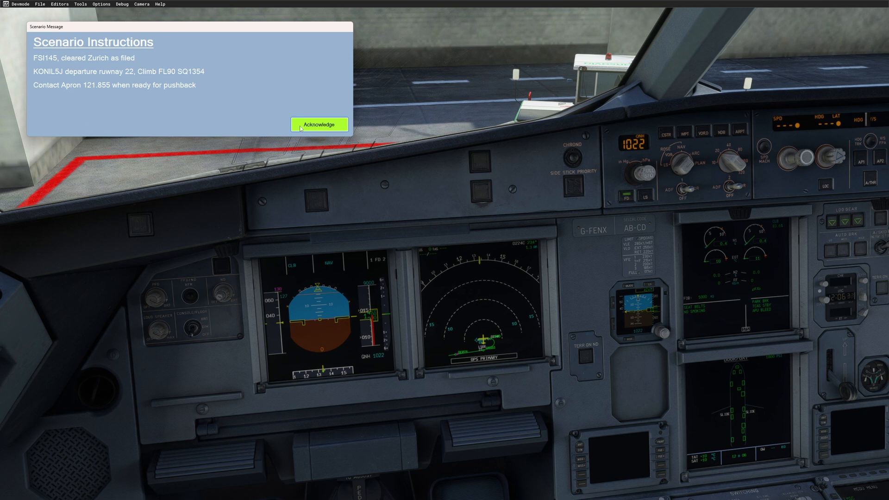
# Step: Acknowledge the Zurich ATC clearance and dismiss the message from the cockpit view
pyautogui.click(319, 124)
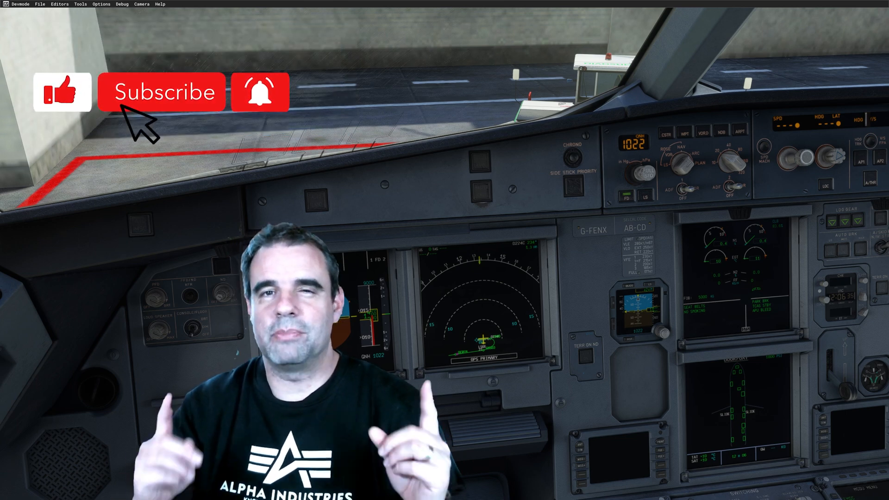
pyautogui.click(163, 91)
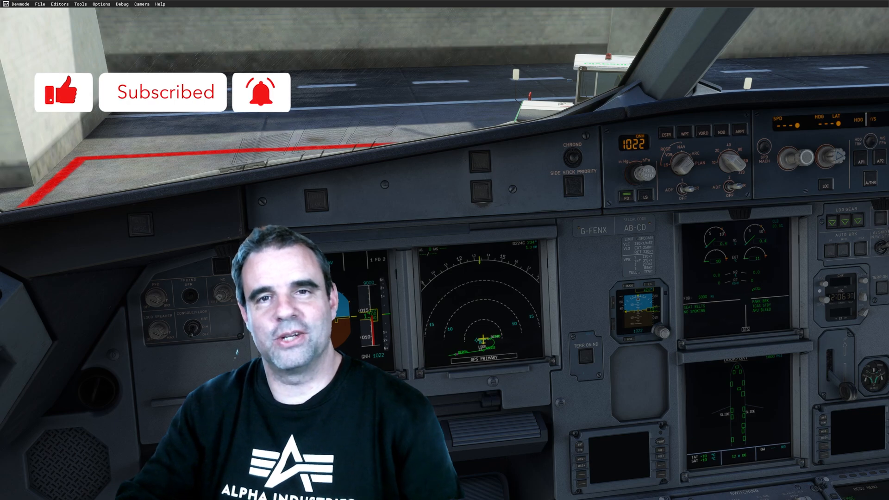